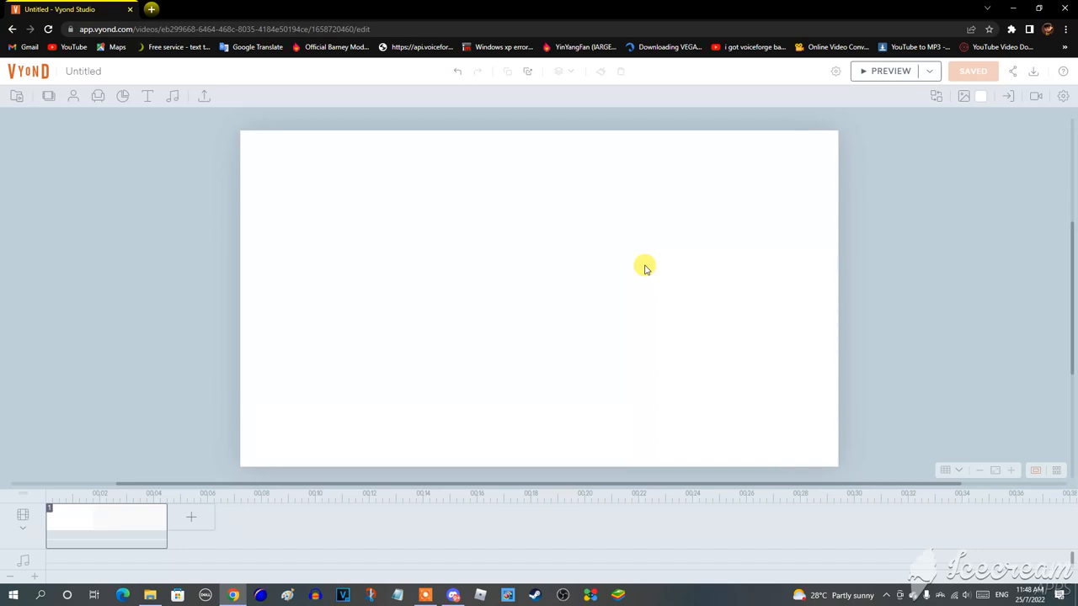
# - Reach the Text-to-speech narration box through the audio library's microphone menu
pyautogui.click(835, 70)
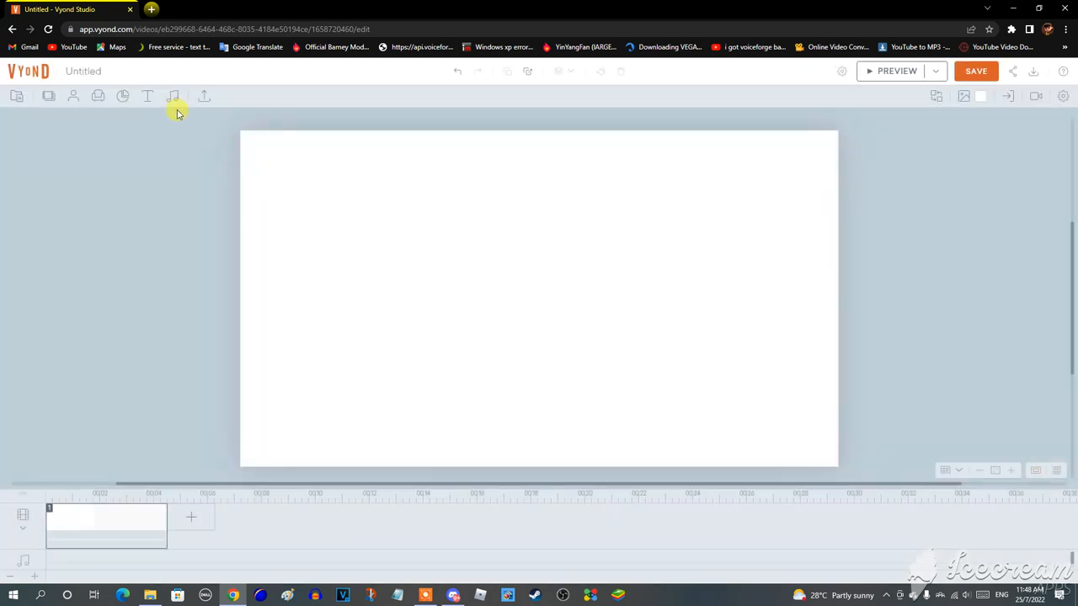
pyautogui.moveTo(173, 96)
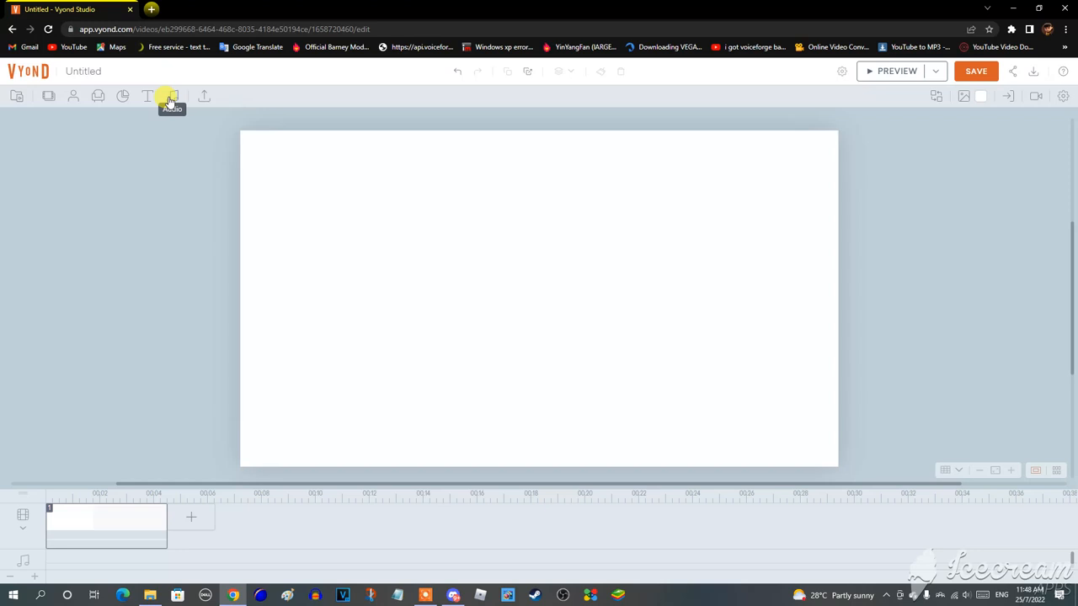
pyautogui.click(172, 96)
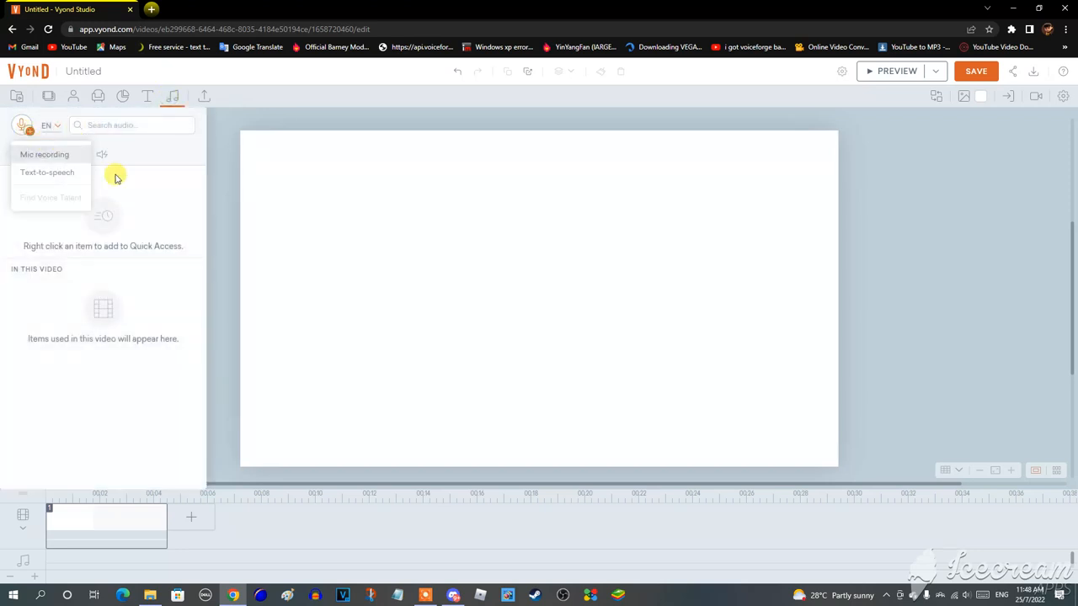
pyautogui.click(47, 172)
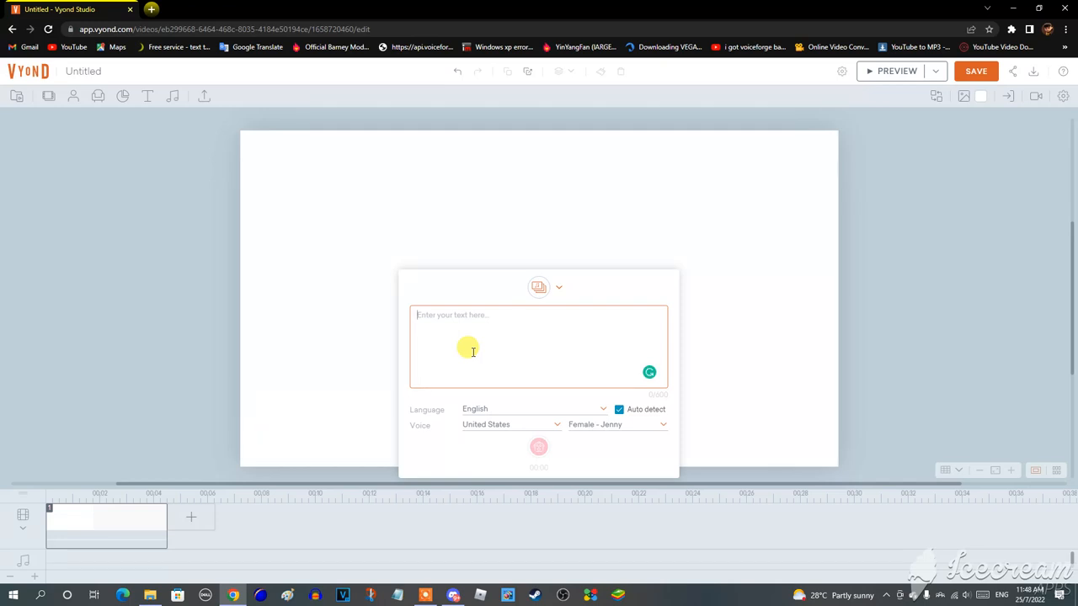
# - Write the narration 'This ... avoiding fading at the end of the video' and generate speech onto the audio track
pyautogui.write('This is the a')
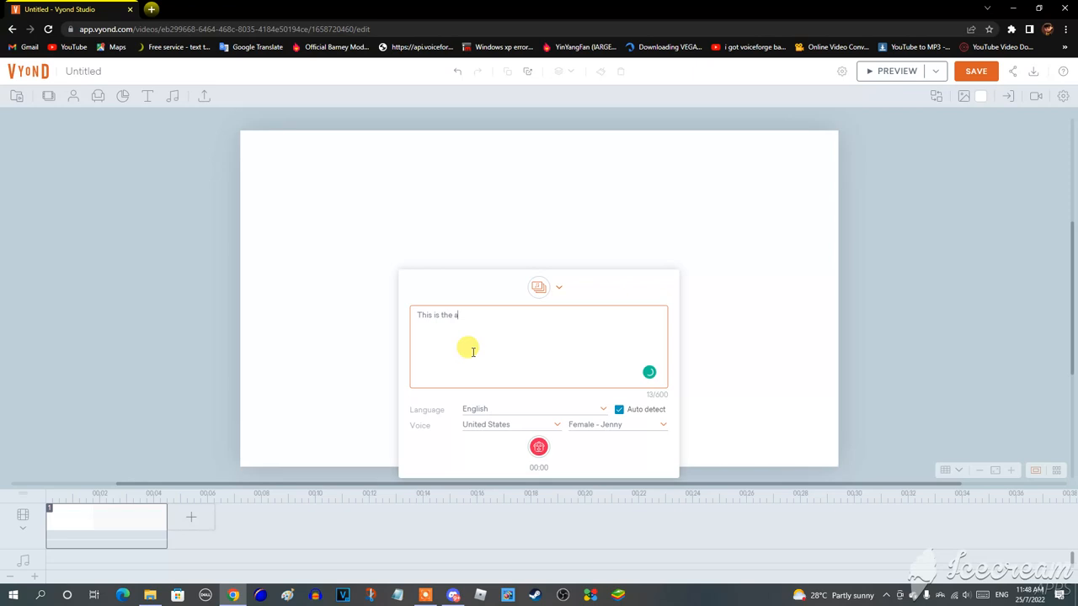
pyautogui.write('voiding')
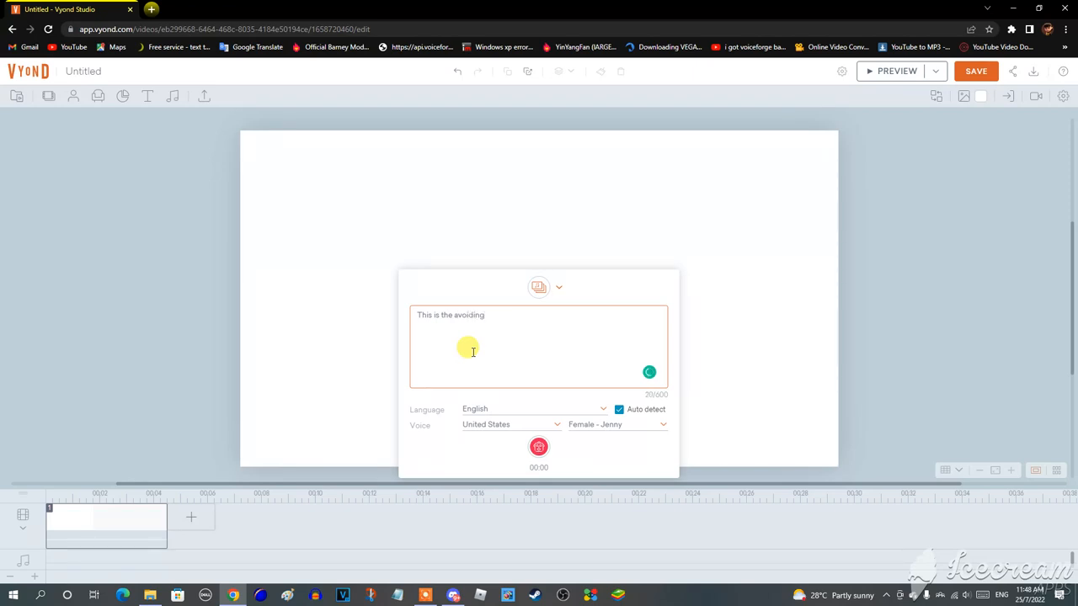
pyautogui.write('fading audio')
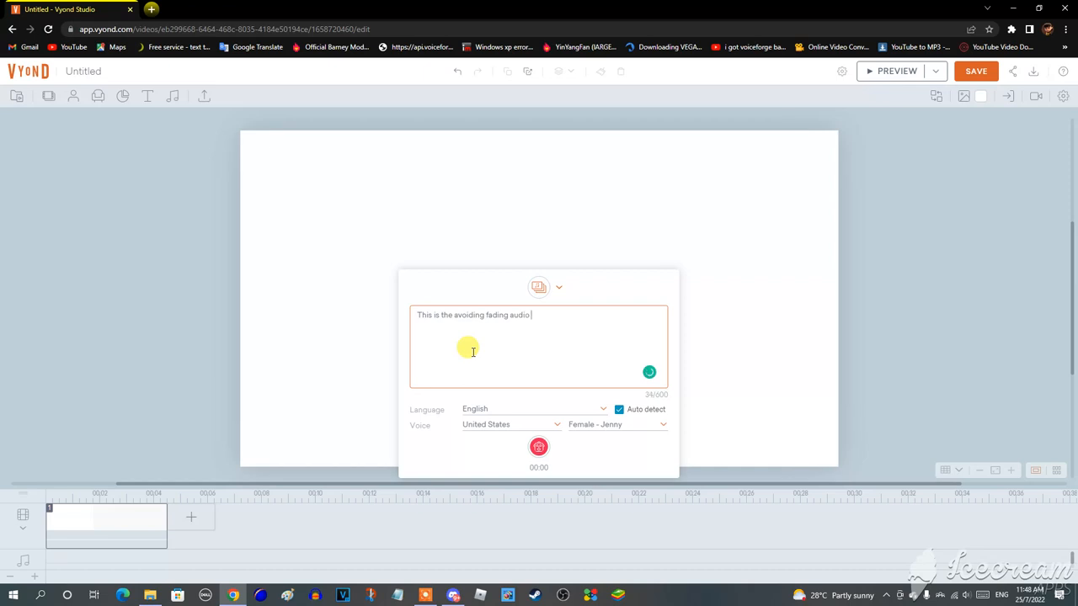
pyautogui.write('at the end of')
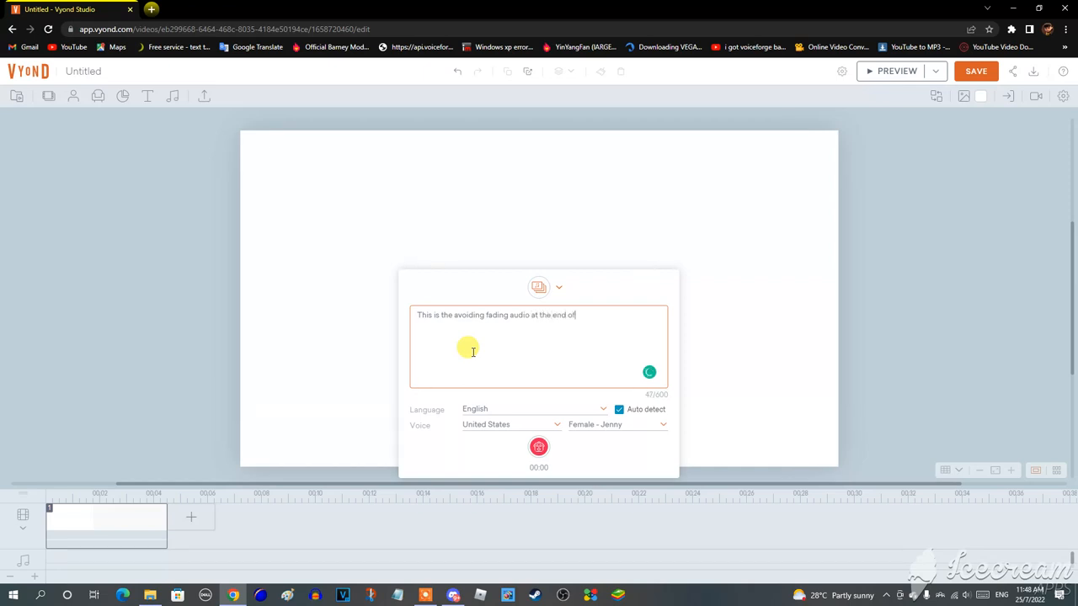
pyautogui.write('the video test')
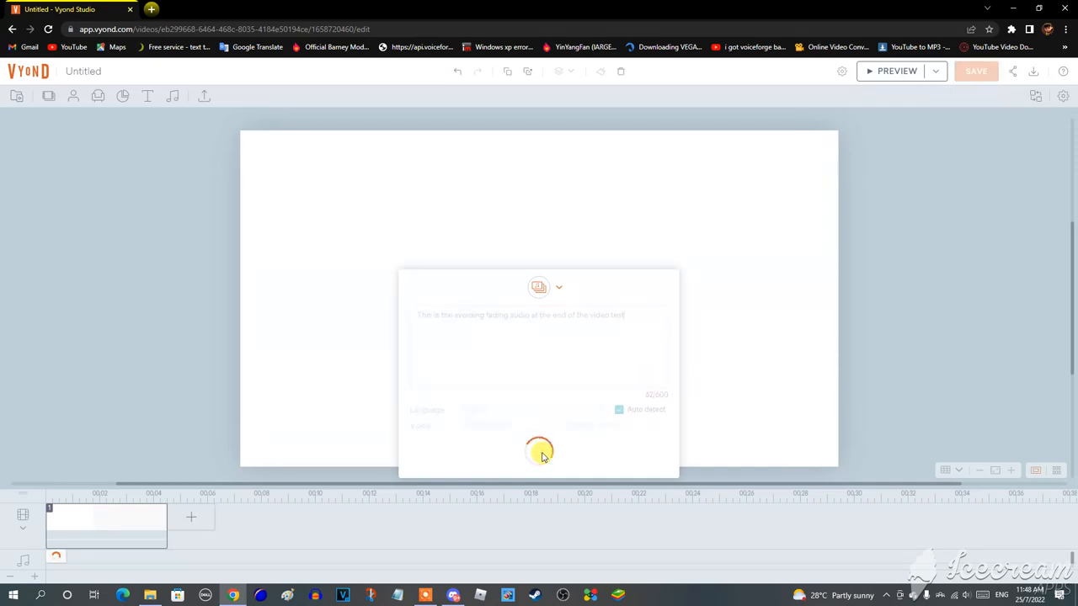
pyautogui.click(539, 450)
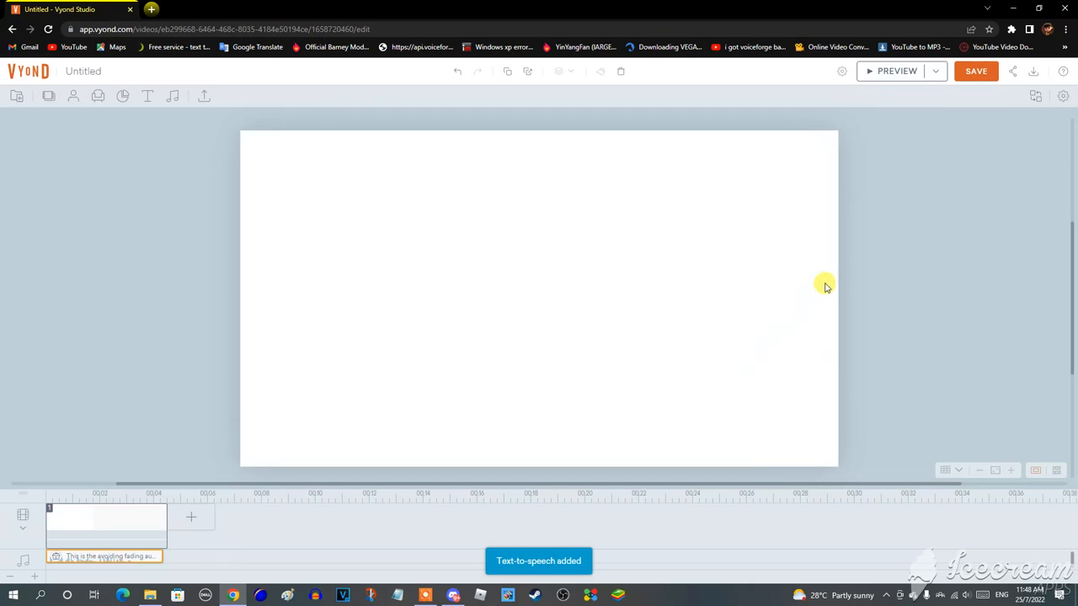
# - Start preview mode to play the scene with its new narration clip
pyautogui.click(897, 71)
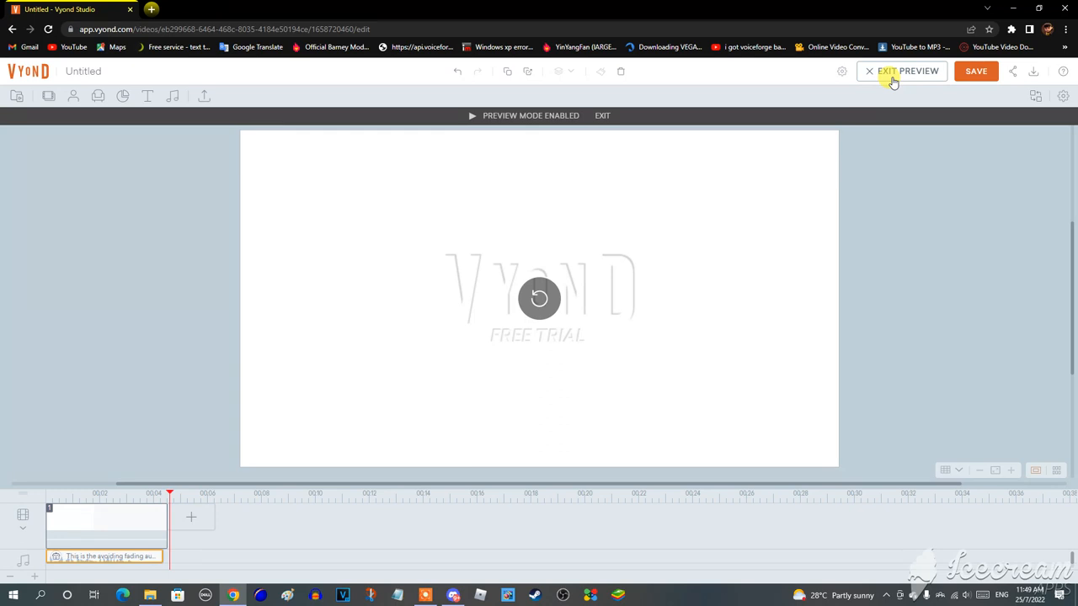
pyautogui.moveTo(444, 562)
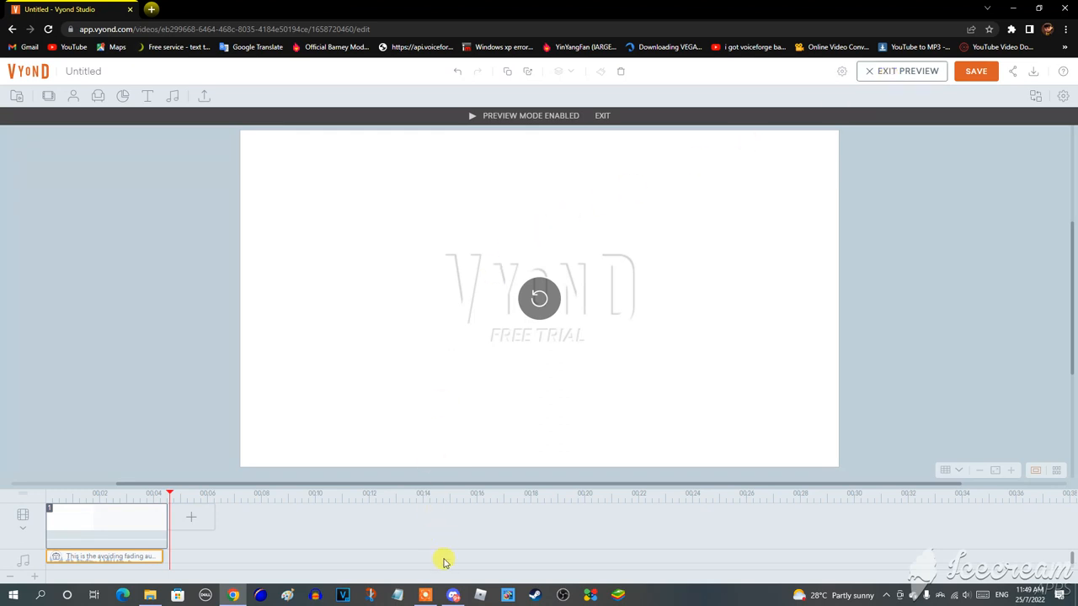